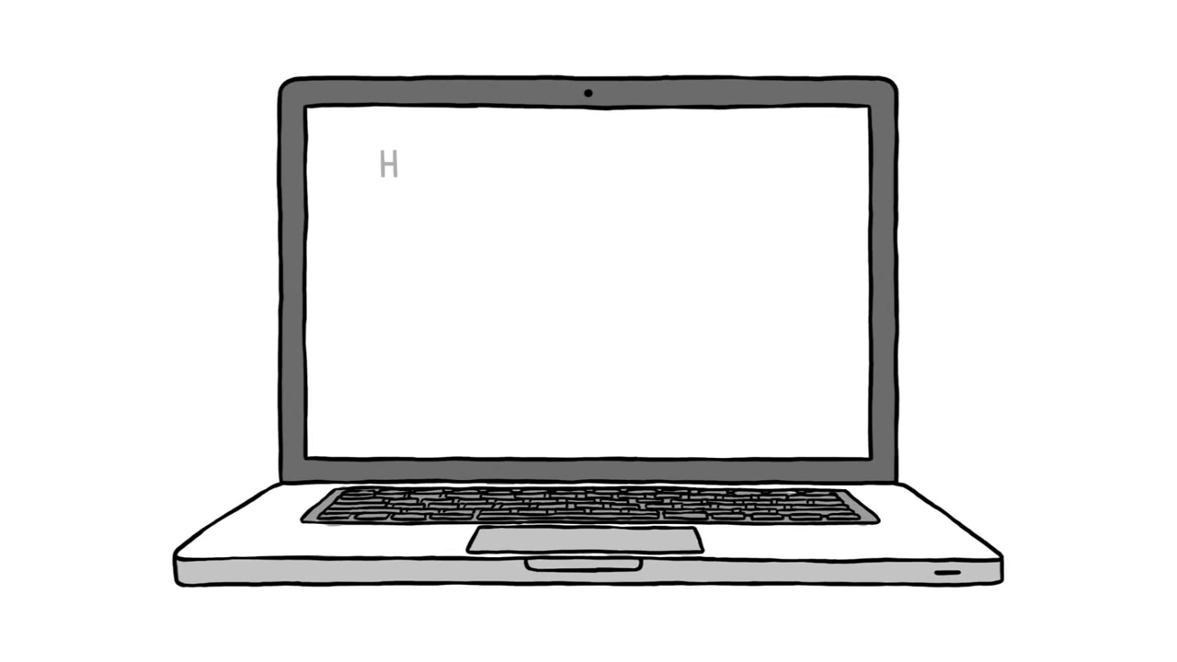
{"action": "type", "text": "How to Build Self-Discipline:"}
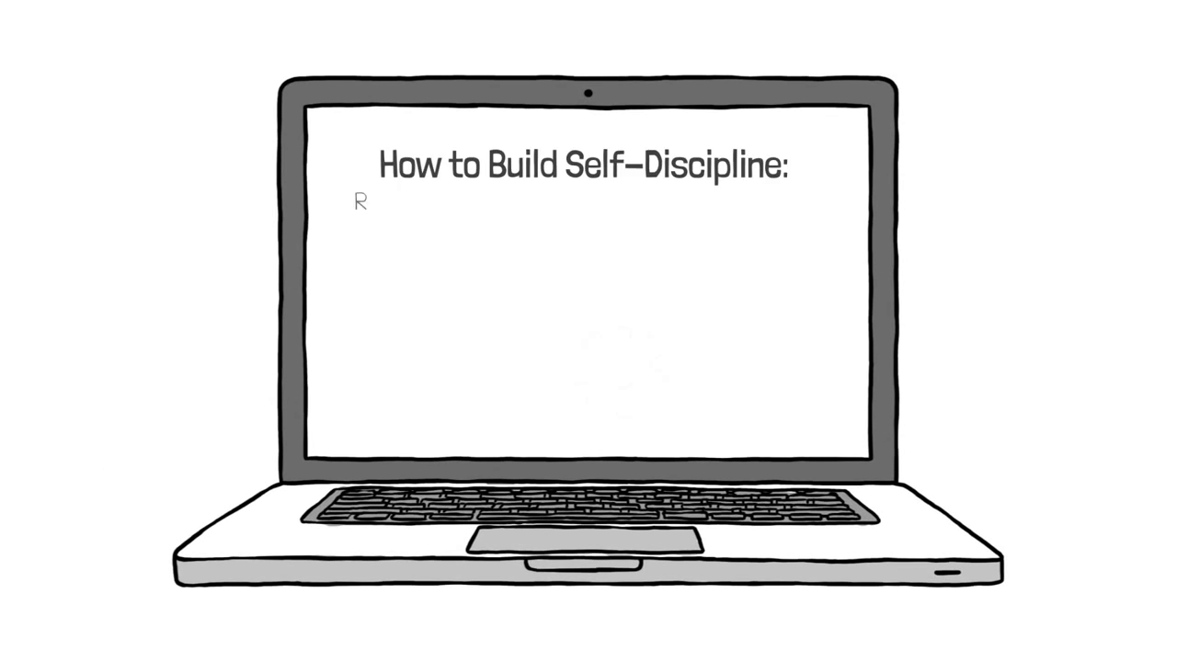